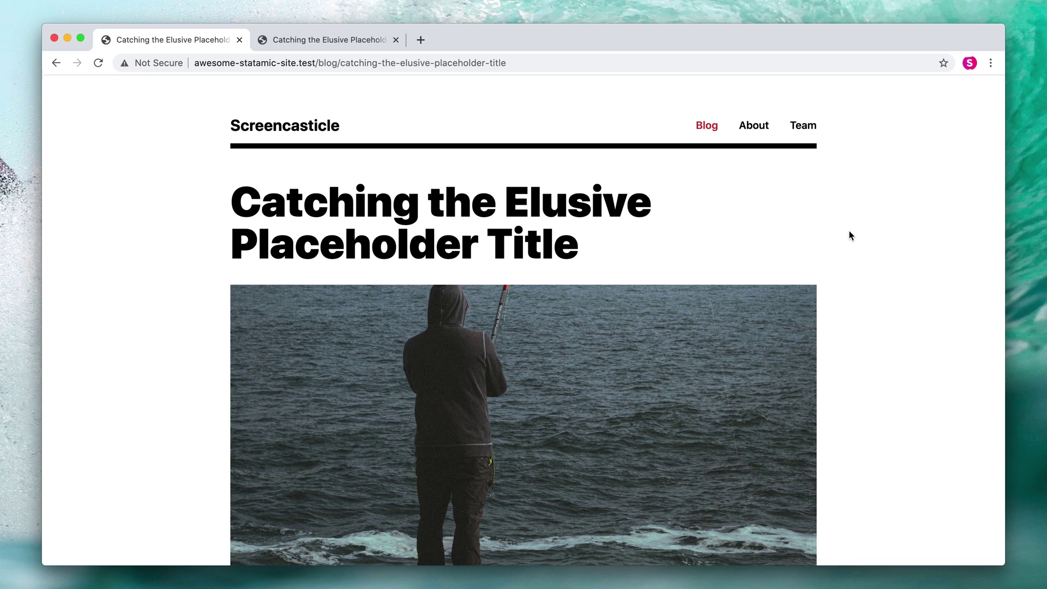
mouse_move(851, 244)
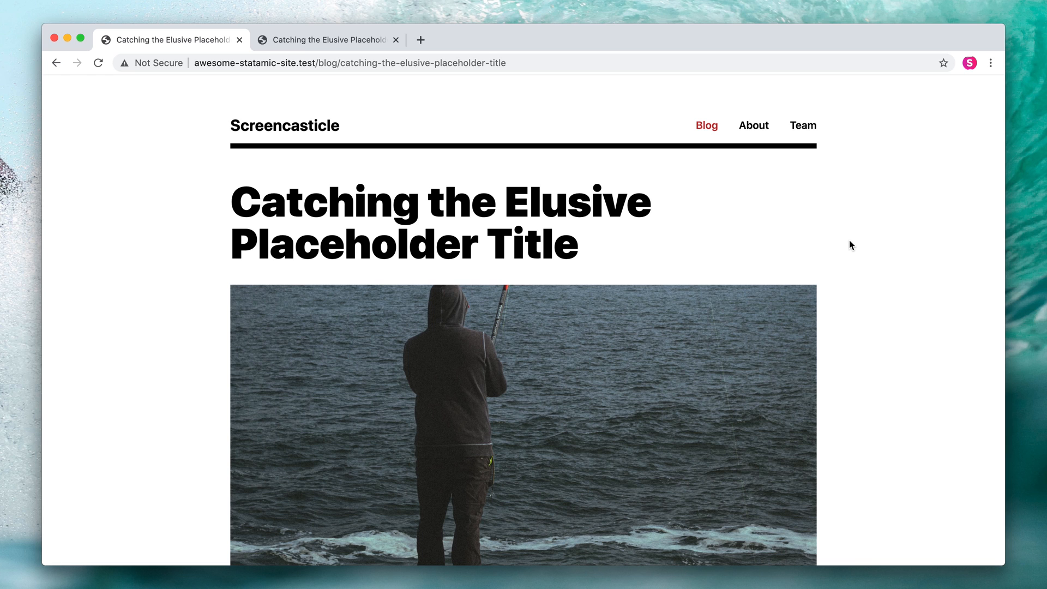
mouse_move(867, 254)
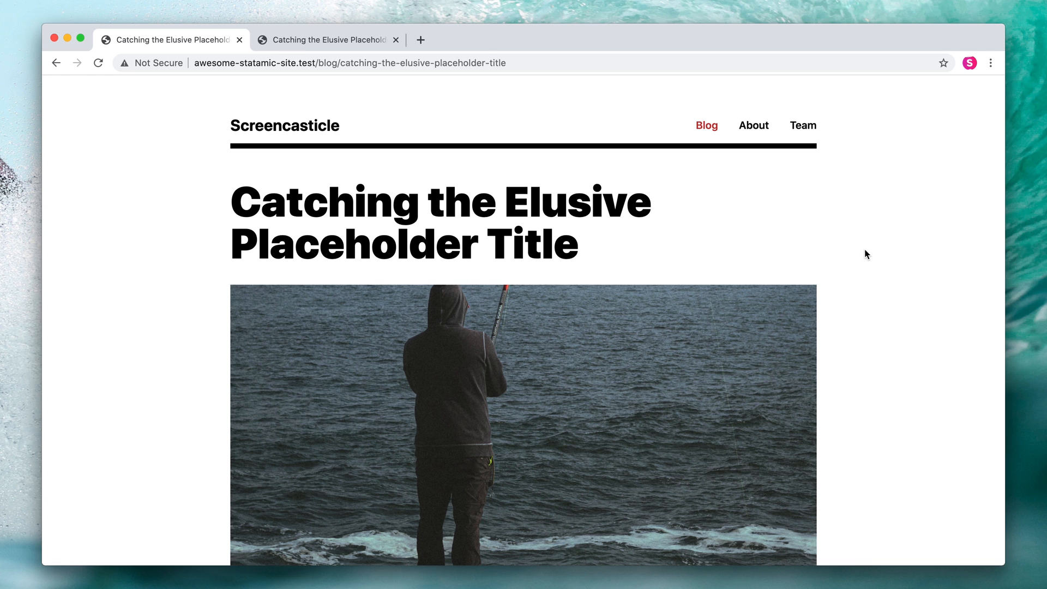
From the Blog collection's options menu, open its blueprint list and the Blog blueprint.
scroll(down, 3)
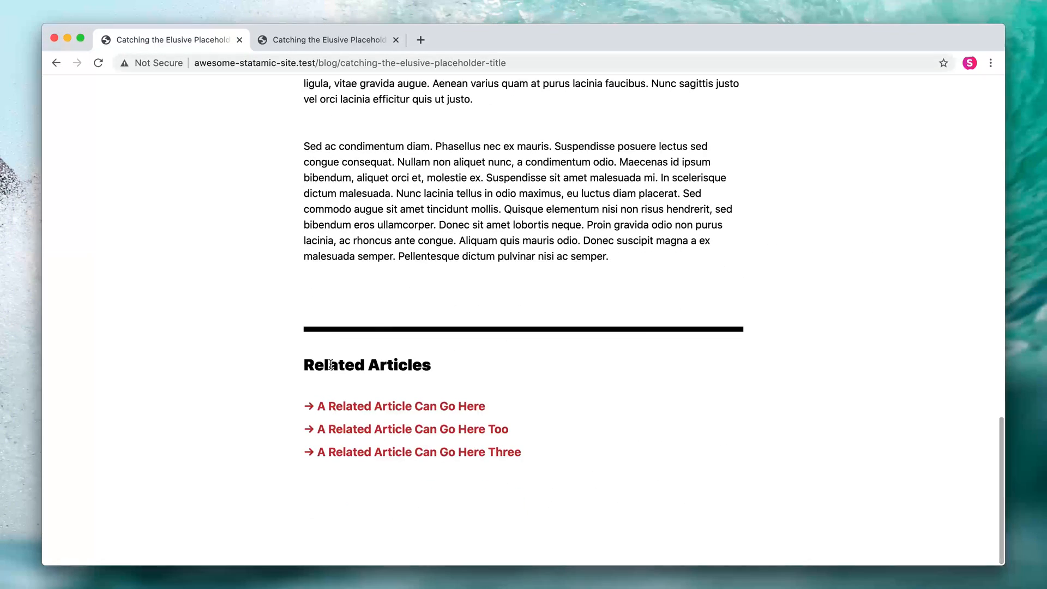
mouse_move(434, 381)
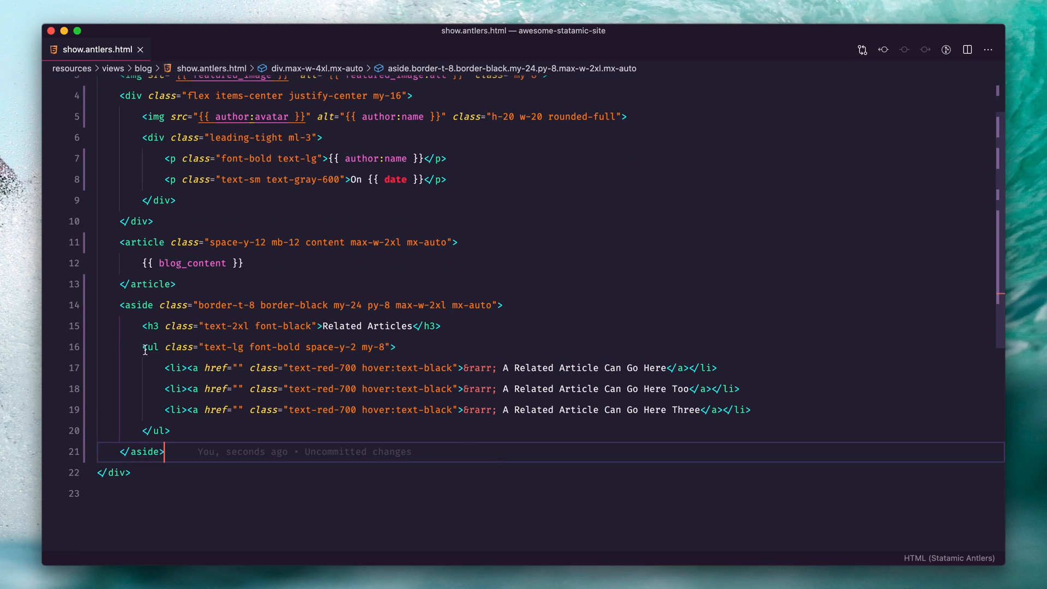
mouse_move(705, 368)
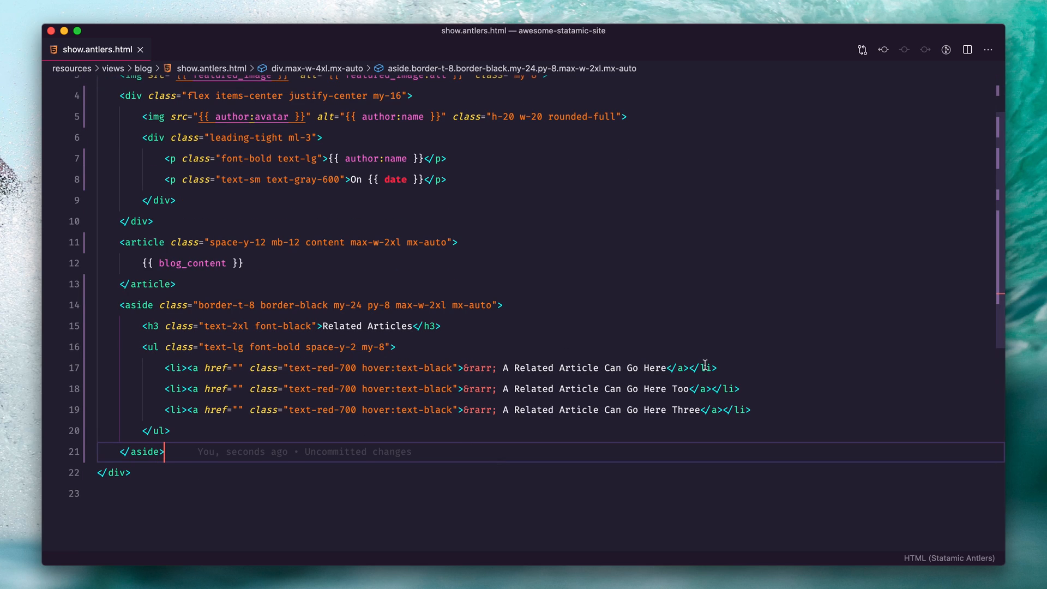
mouse_move(289, 439)
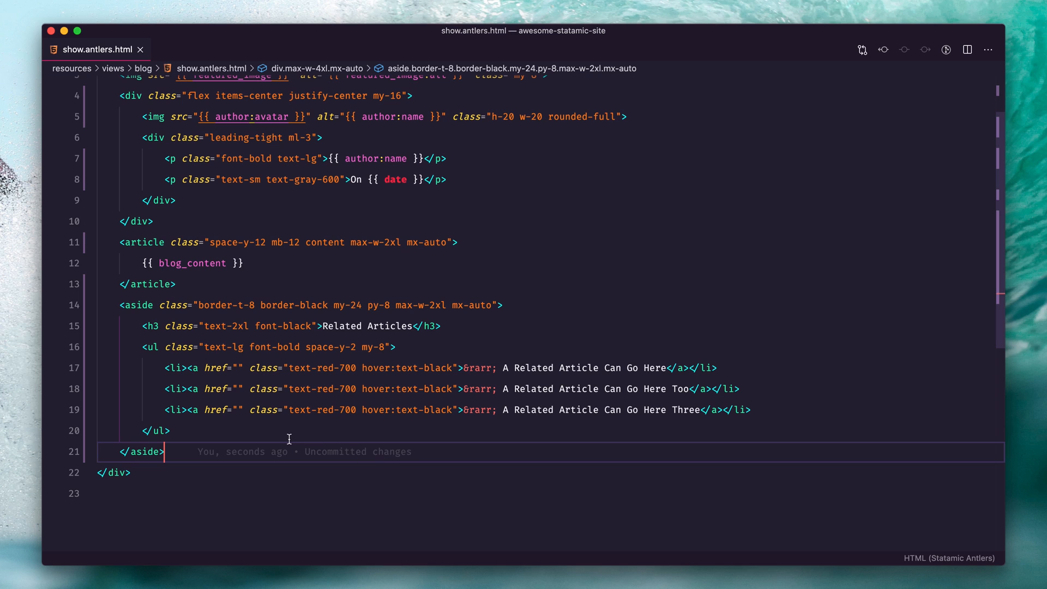
mouse_move(287, 443)
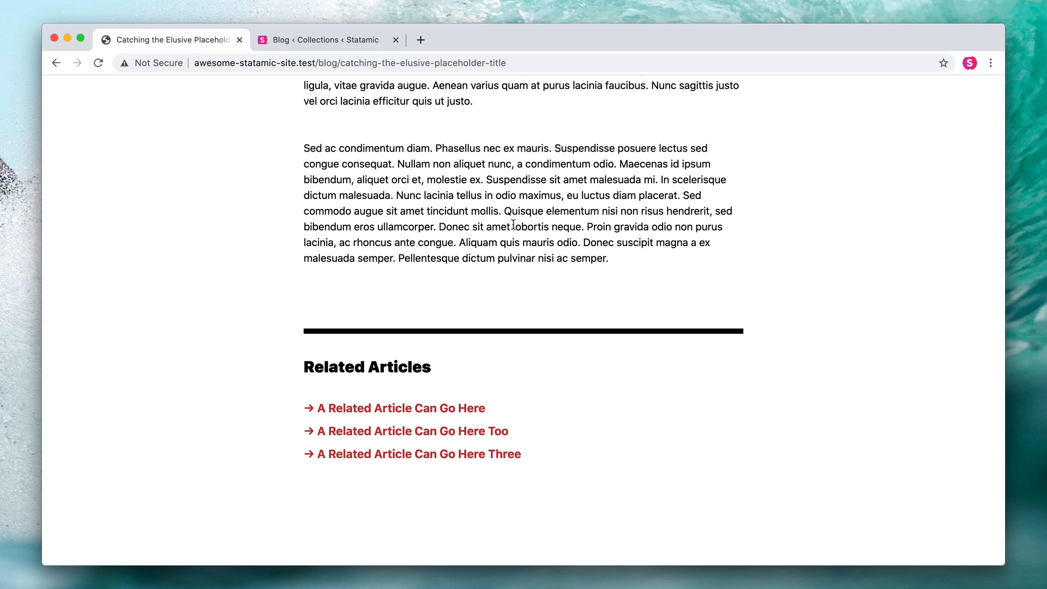
click(327, 39)
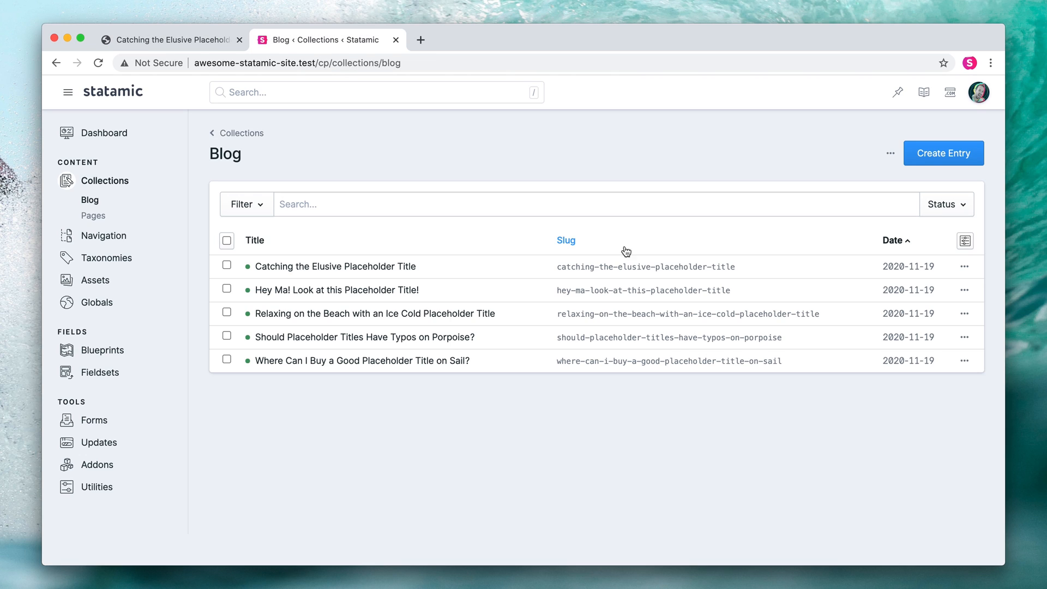
click(889, 153)
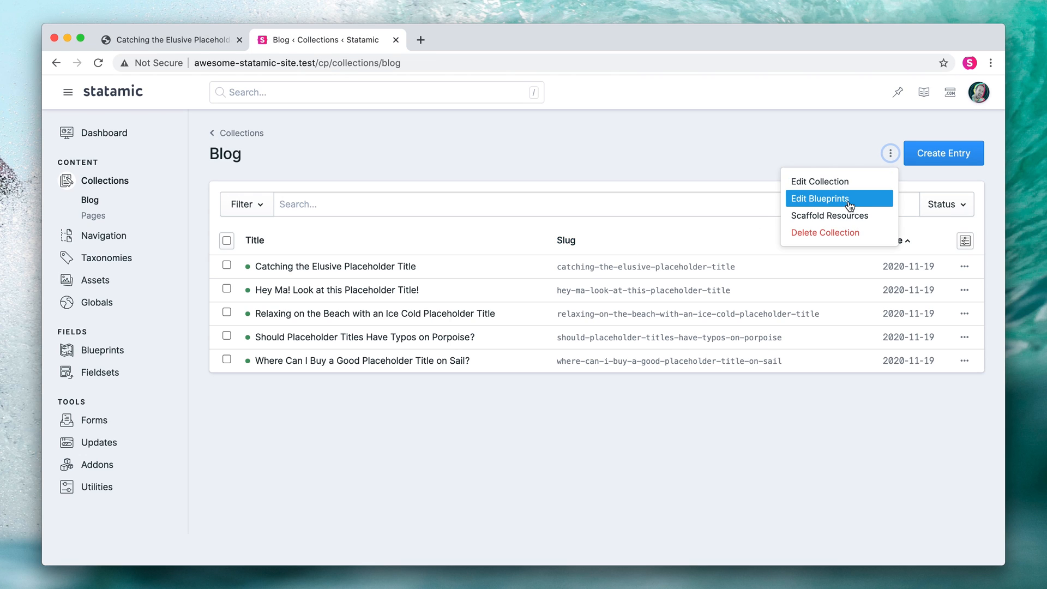
click(819, 198)
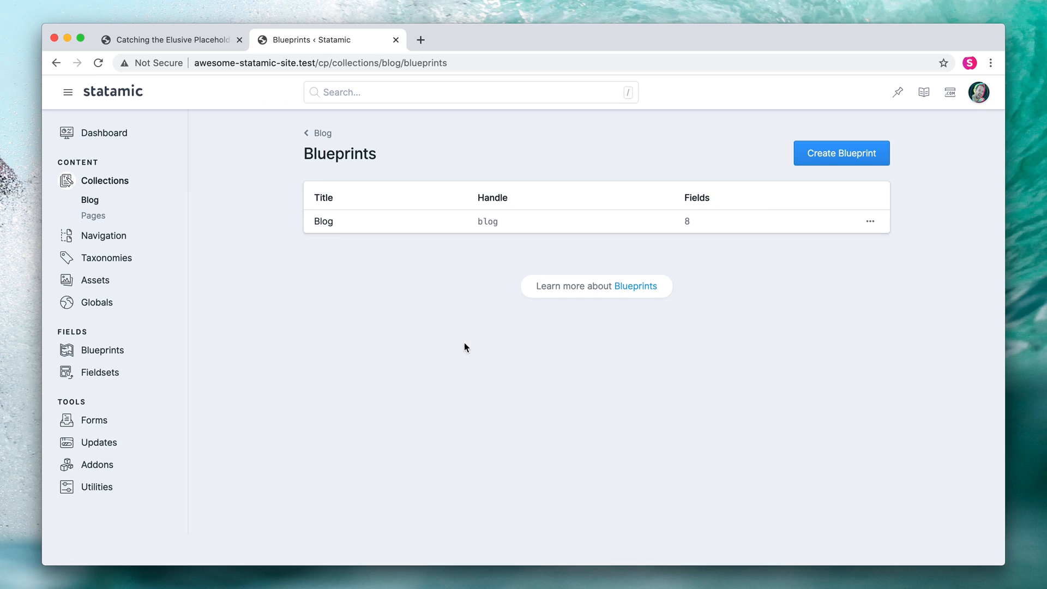
click(323, 221)
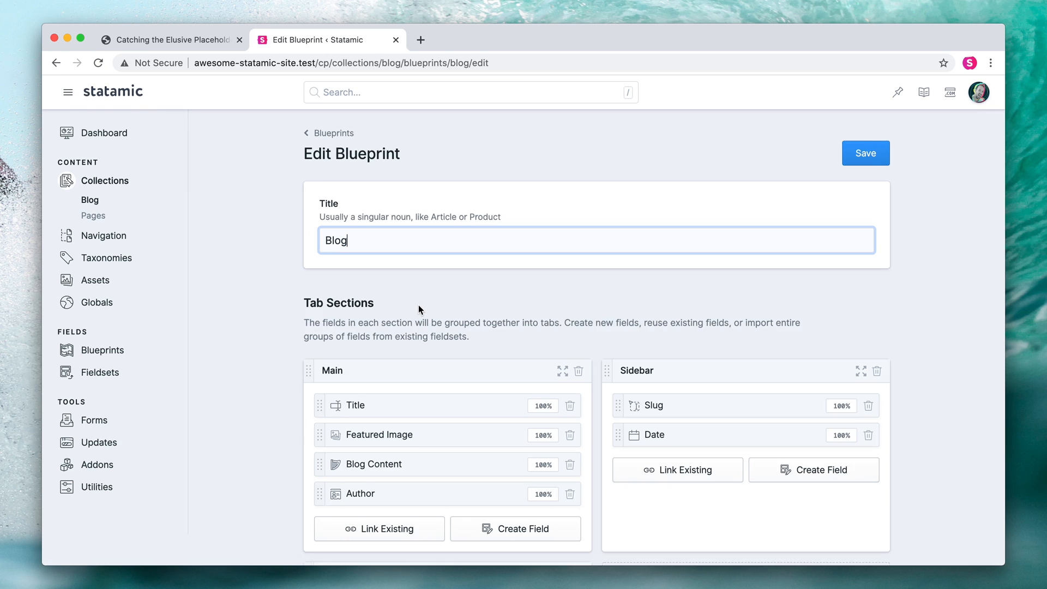
Scroll through the Fieldtypes list toward the Entries fieldtype.
scroll(down, 3)
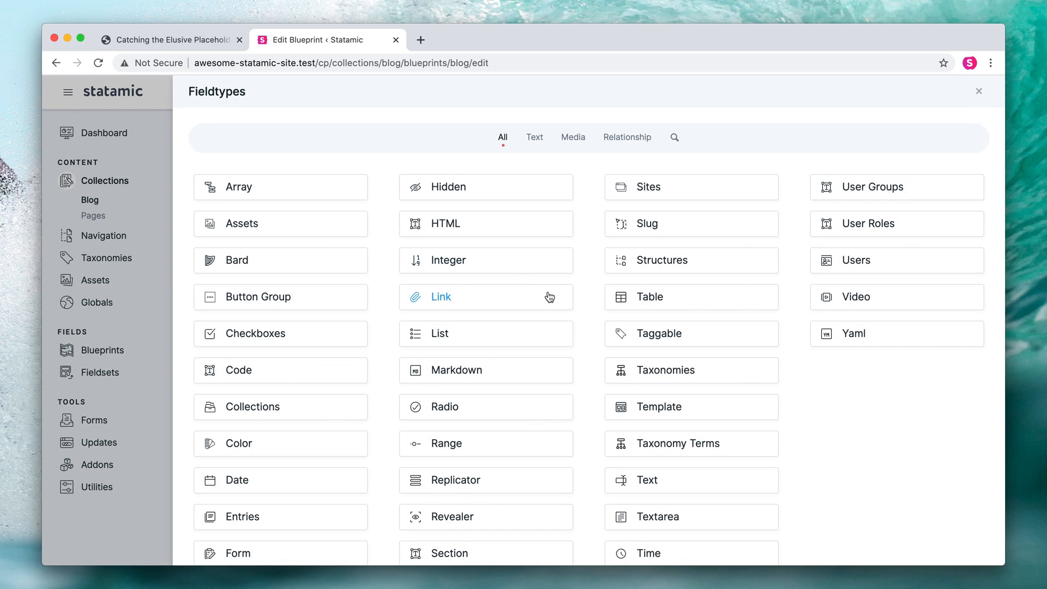
scroll(down, 3)
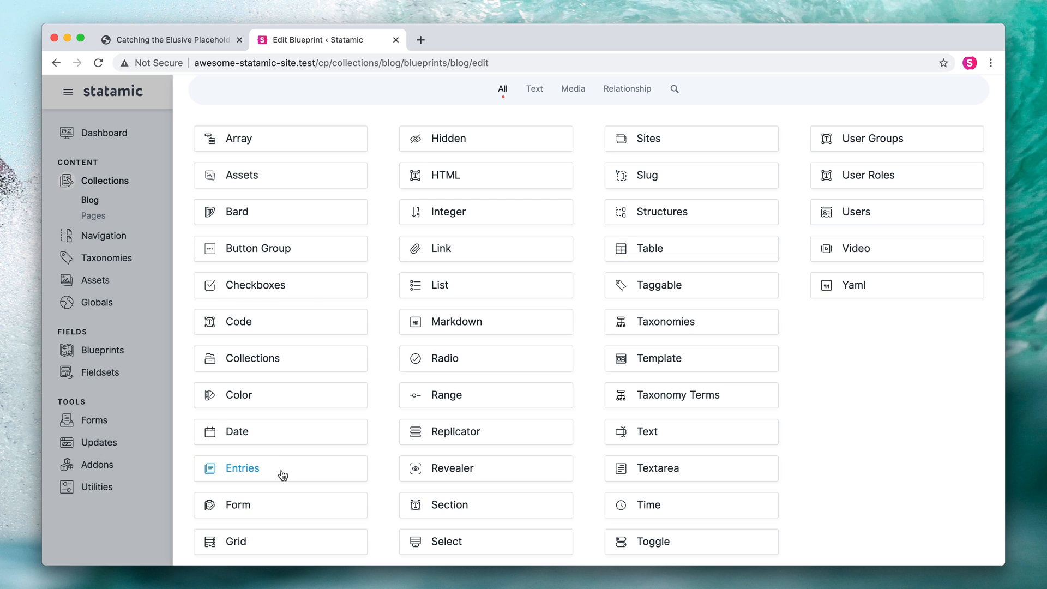
mouse_move(288, 470)
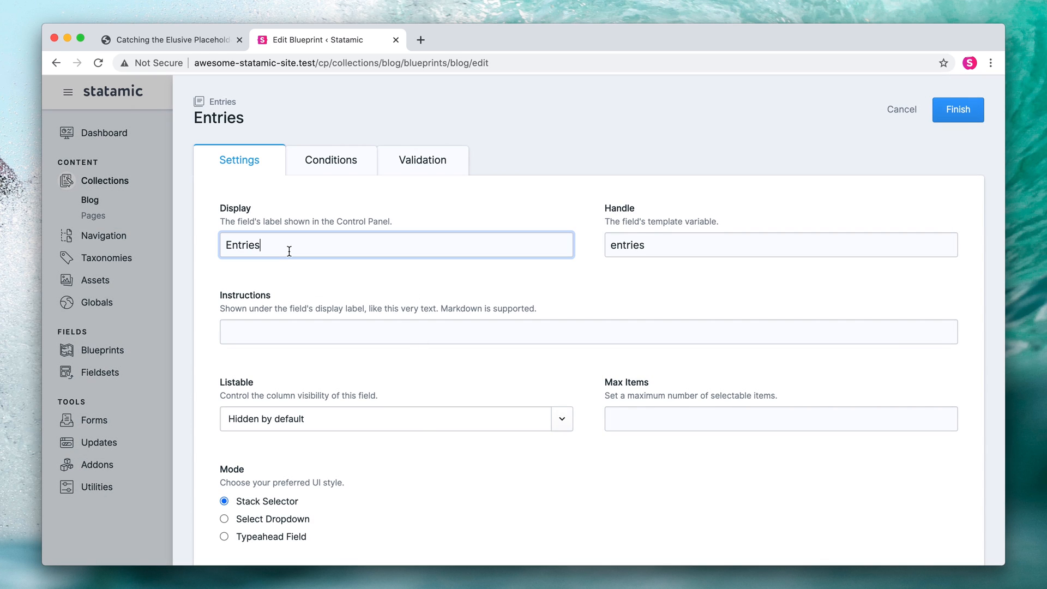
Name the field 'Related Posts', restrict it to Blog collection entries, and finish.
text(Relate)
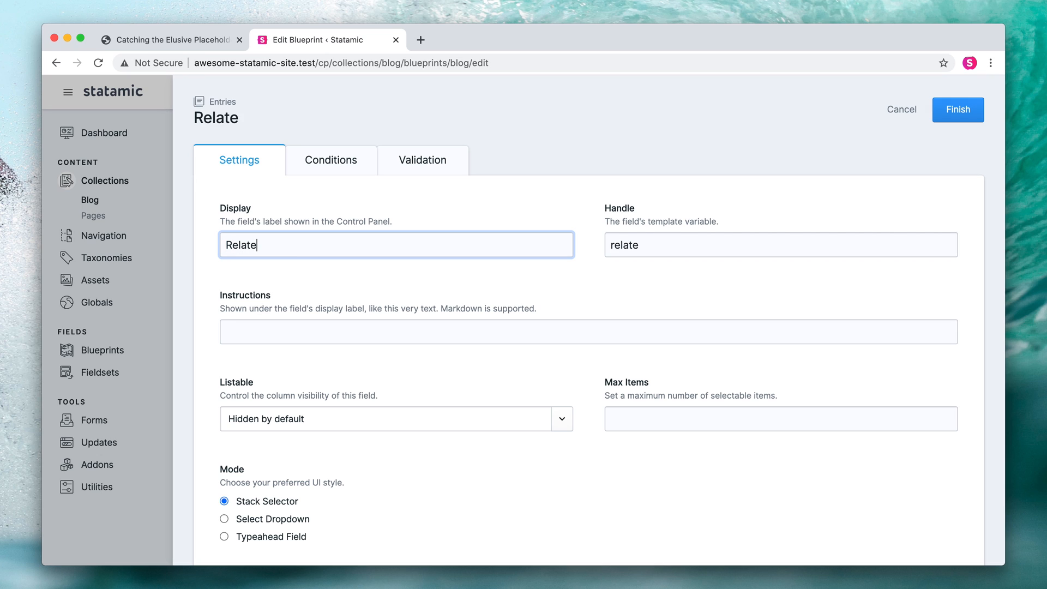
text(Related Posts)
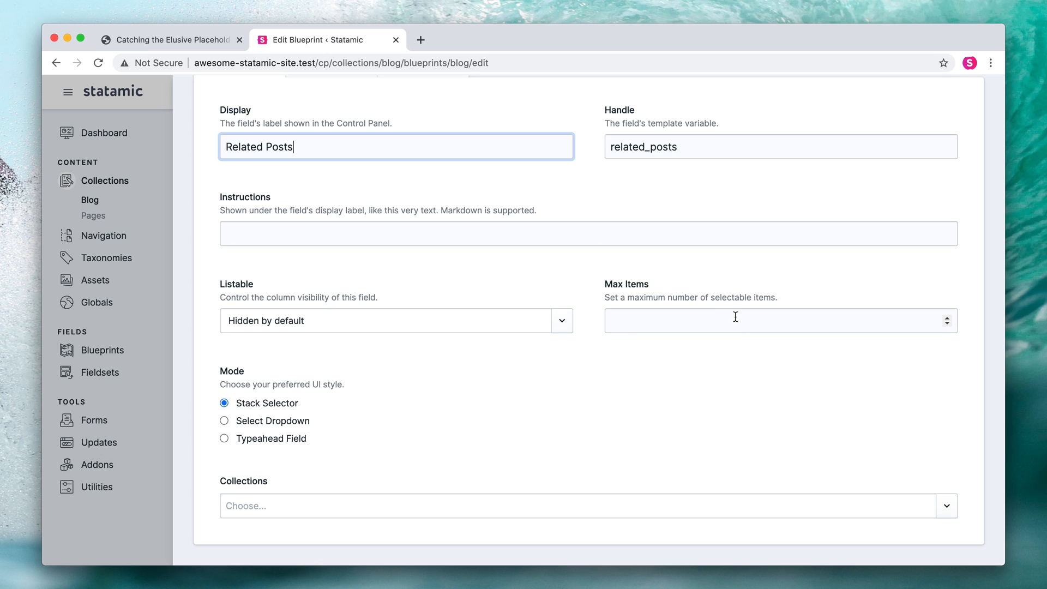
mouse_move(450, 387)
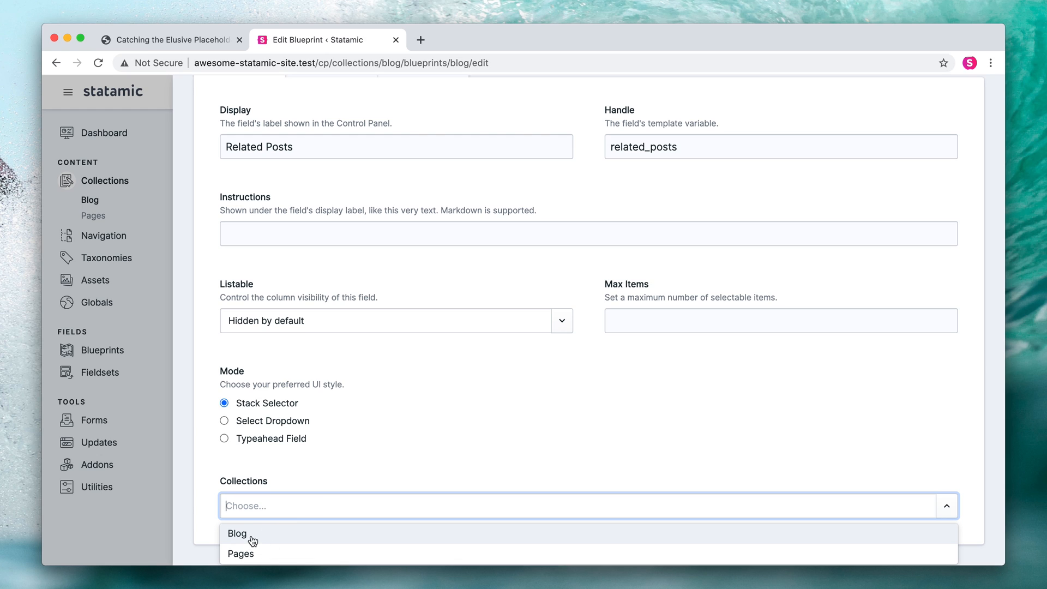
click(235, 533)
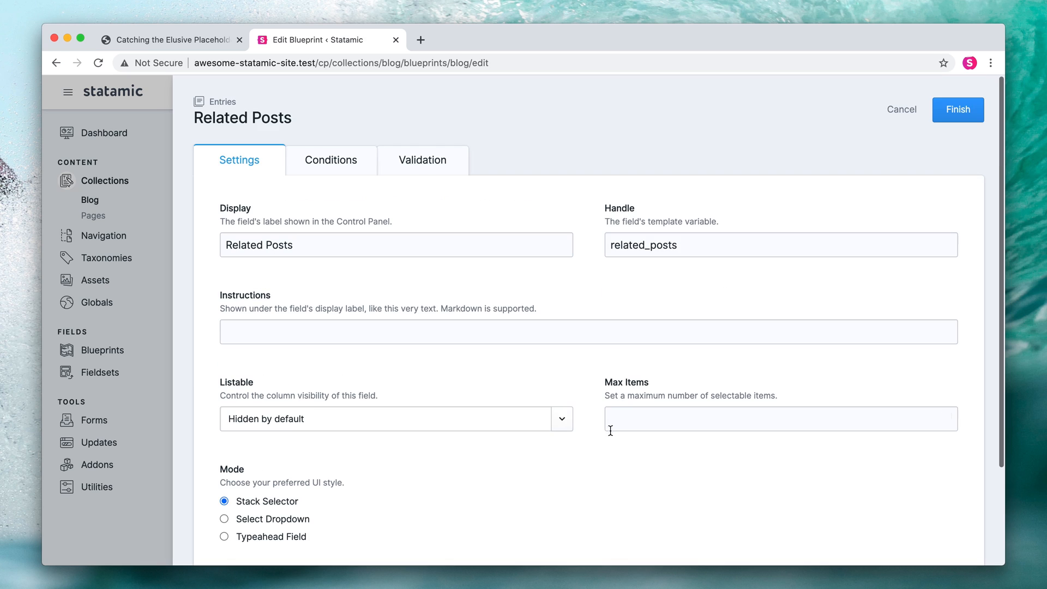
click(958, 110)
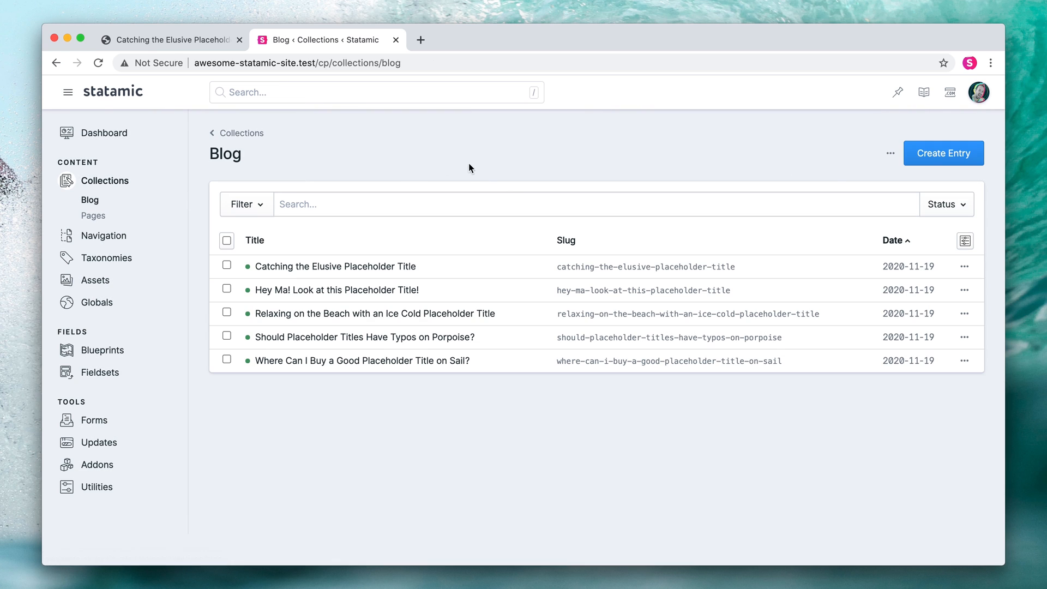
Open 'Catching the Elusive Placeholder Title' and scroll to its Related Posts field.
click(334, 266)
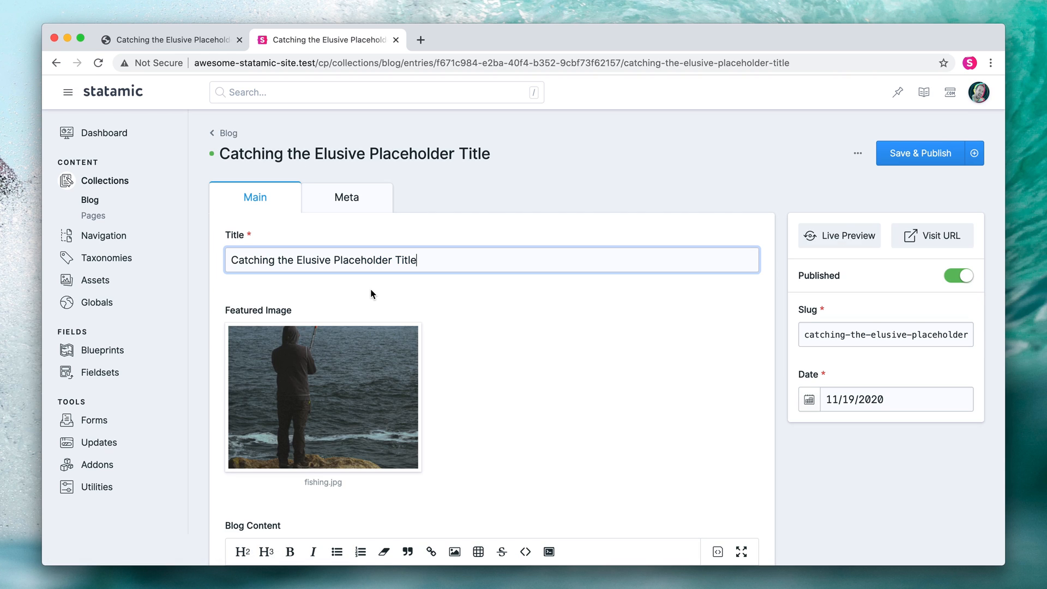
scroll(down, 3)
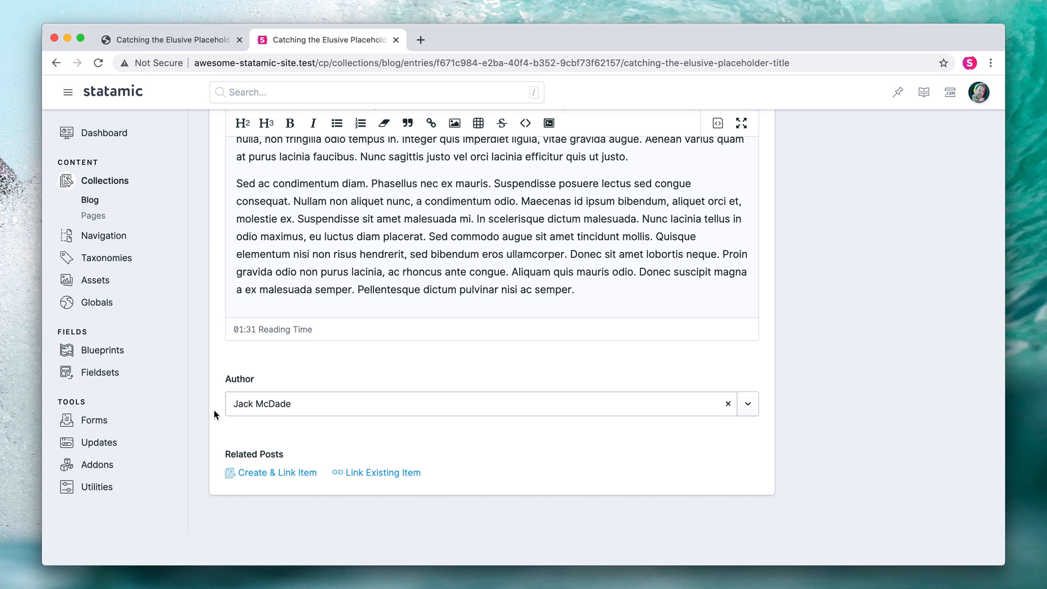
mouse_move(202, 477)
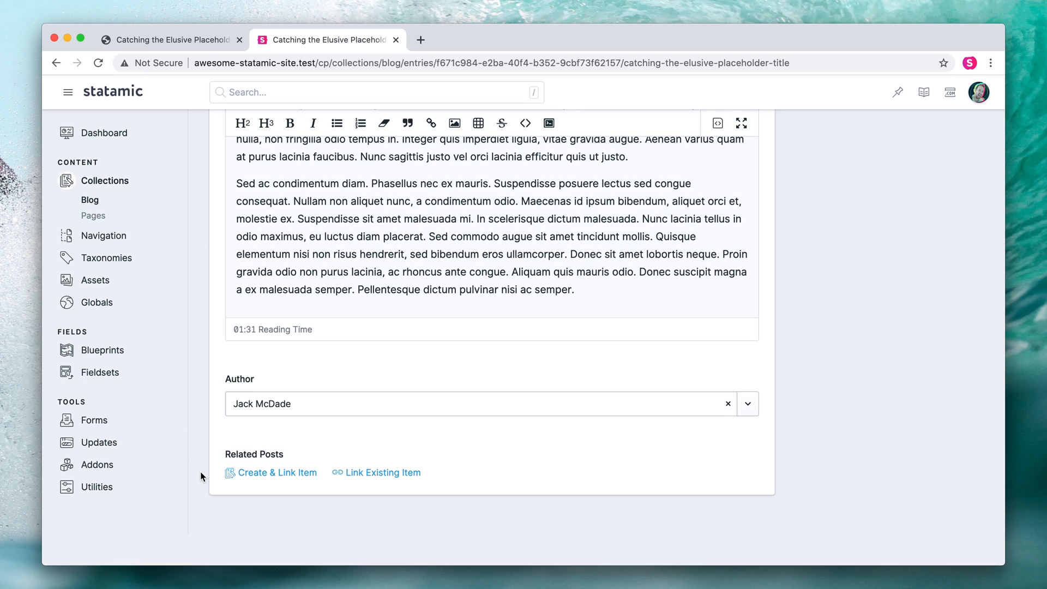
mouse_move(210, 486)
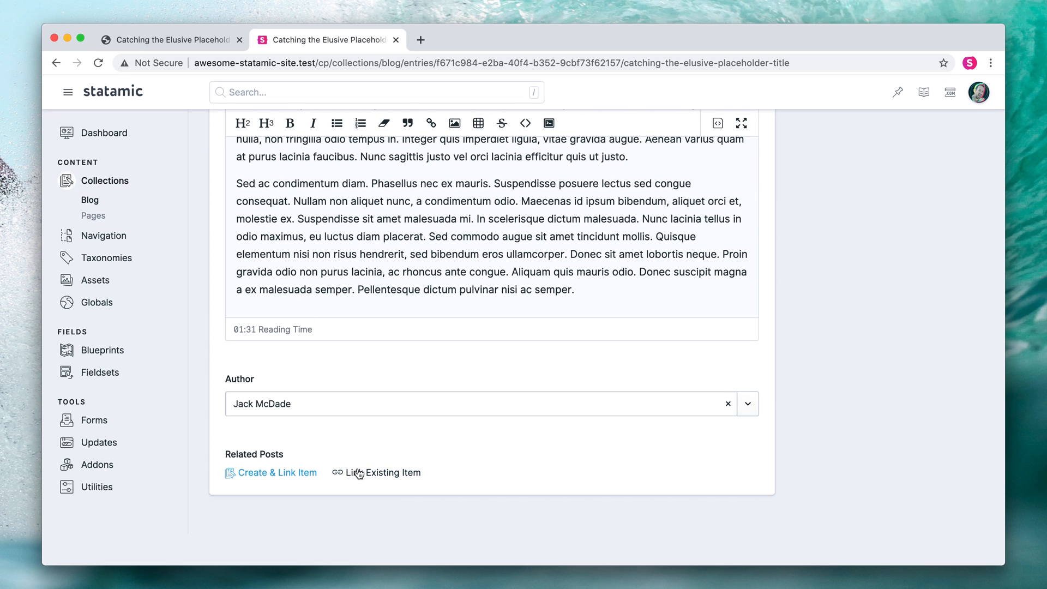
Link the Porpoise and Sail placeholder posts as this entry's related posts.
click(383, 473)
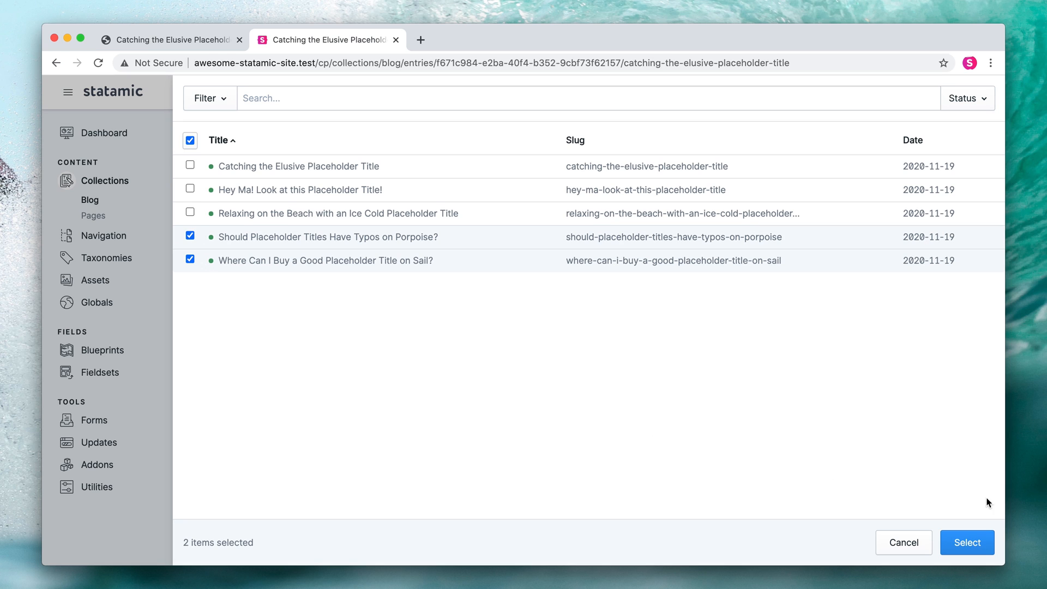
click(967, 542)
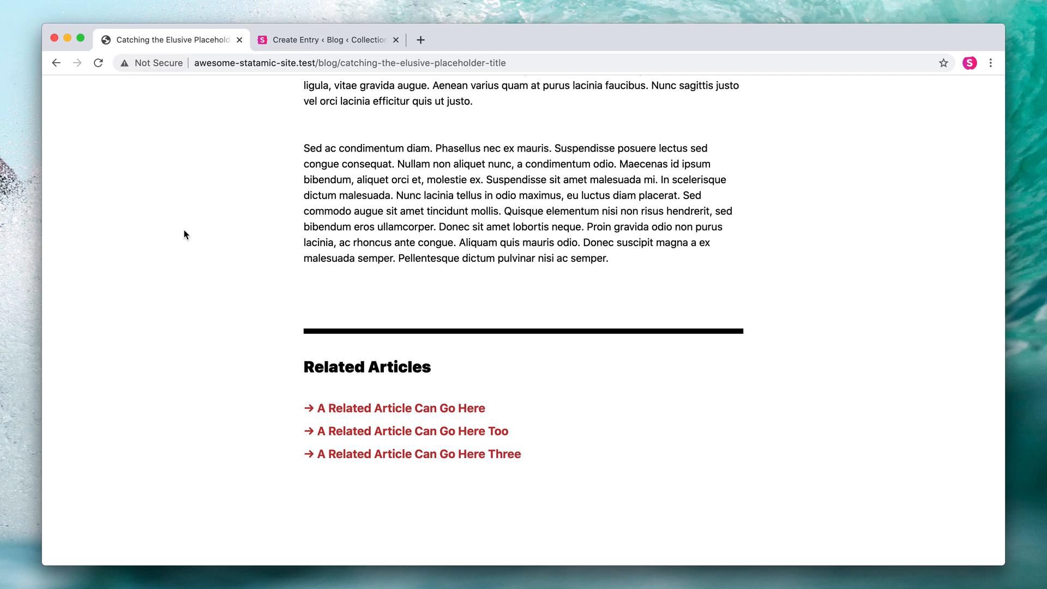
mouse_move(510, 383)
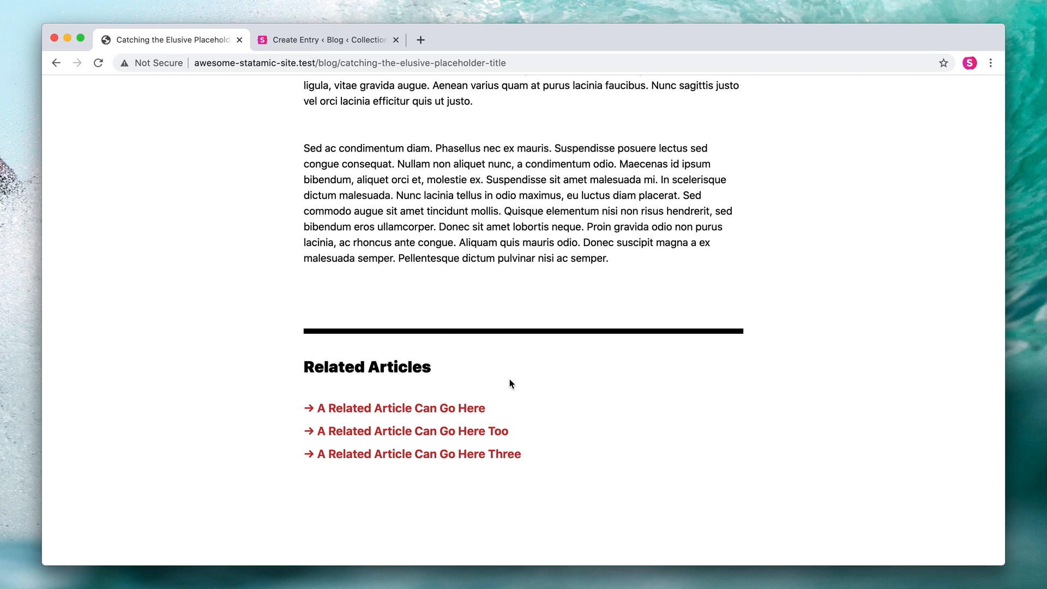
Wrap the Related Articles list item in a {{ related_posts }}…{{ /related_posts }} loop.
key(Cmd+Tab)
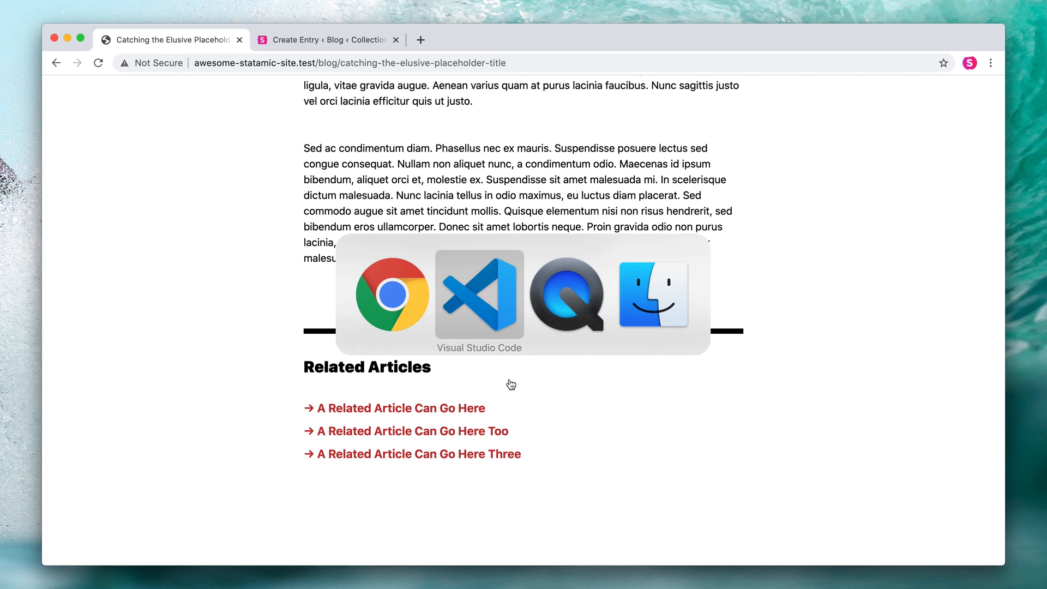
click(479, 295)
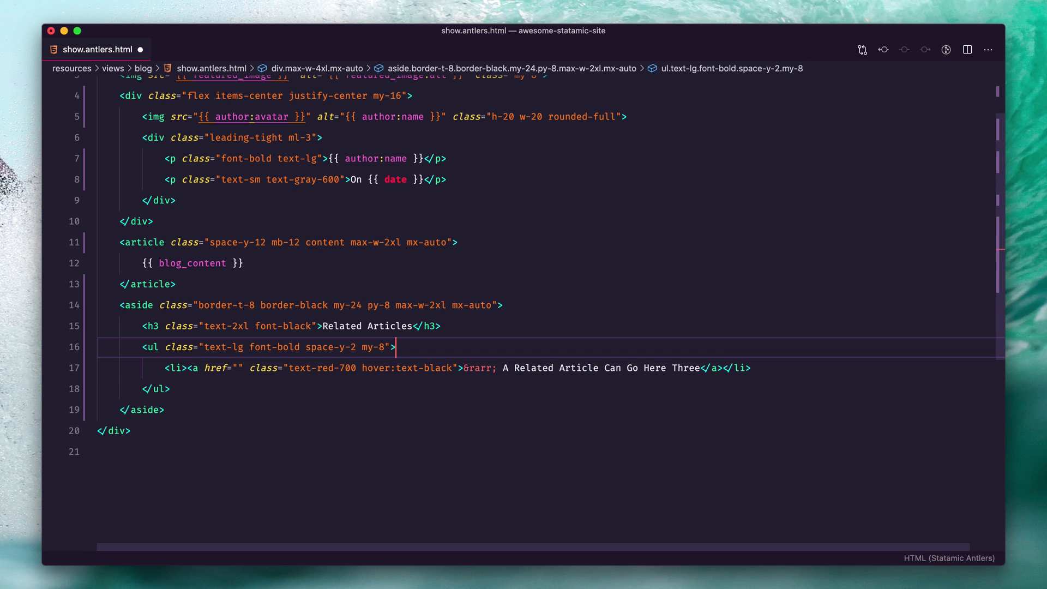
key(Enter)
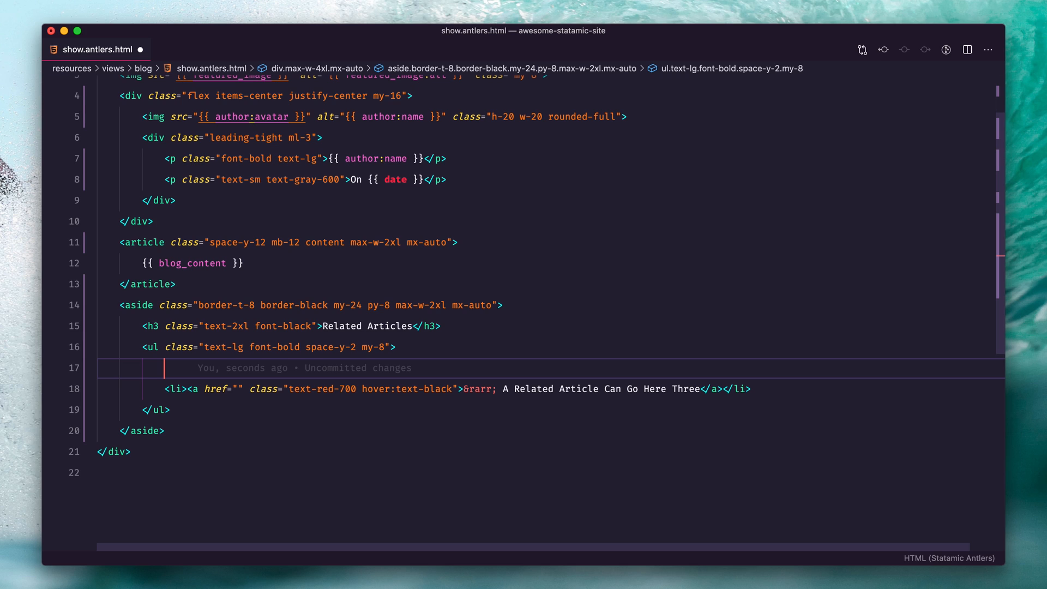
text({{ rela }})
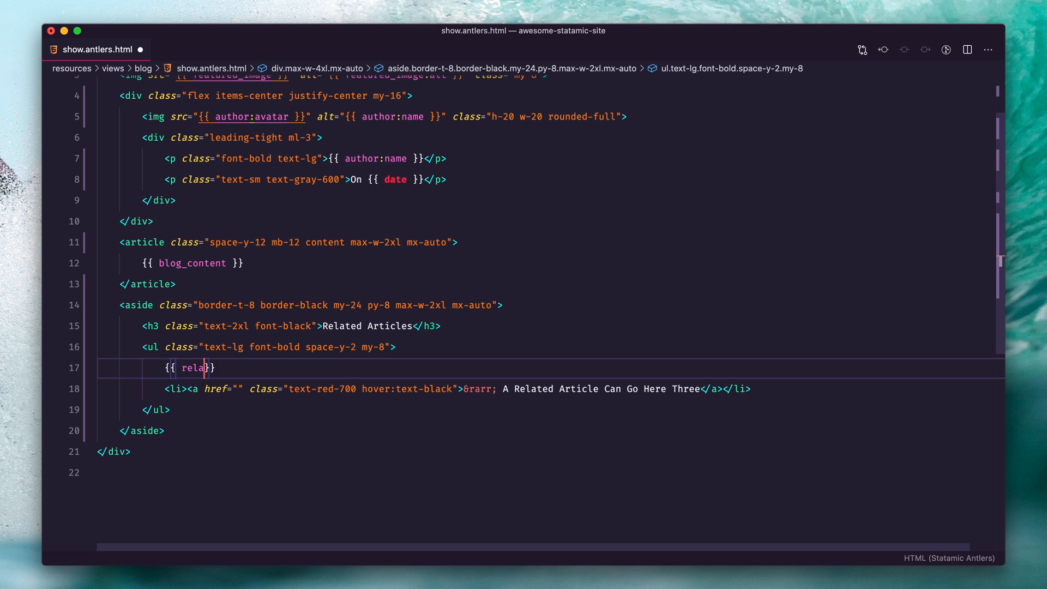
text(ted_posts)
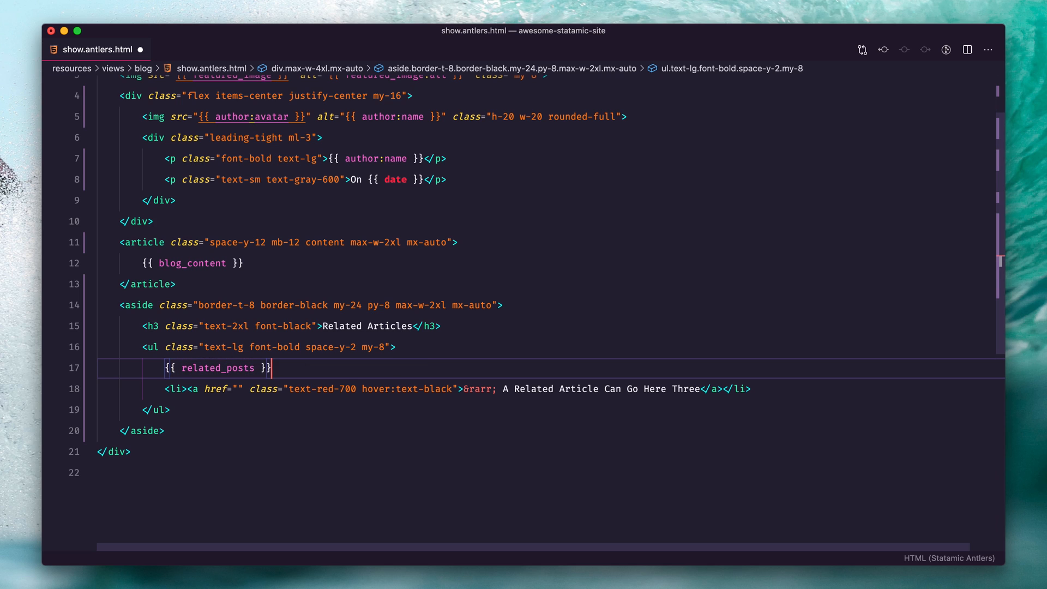
text({{ /related_posts }})
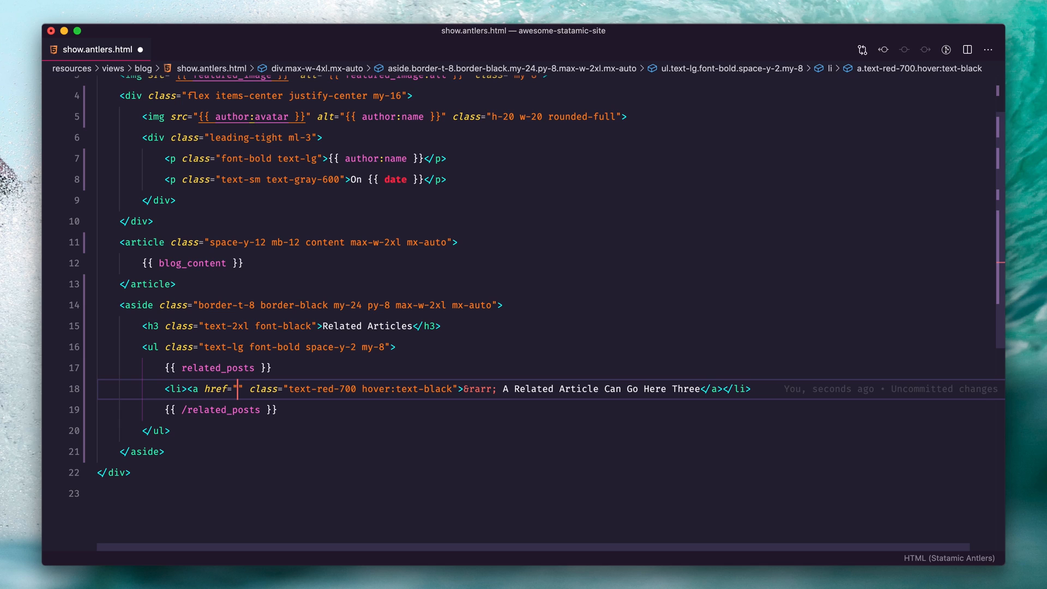
Make each item link to {{ url }} and show {{ title }} instead of placeholder text.
text({{ url }})
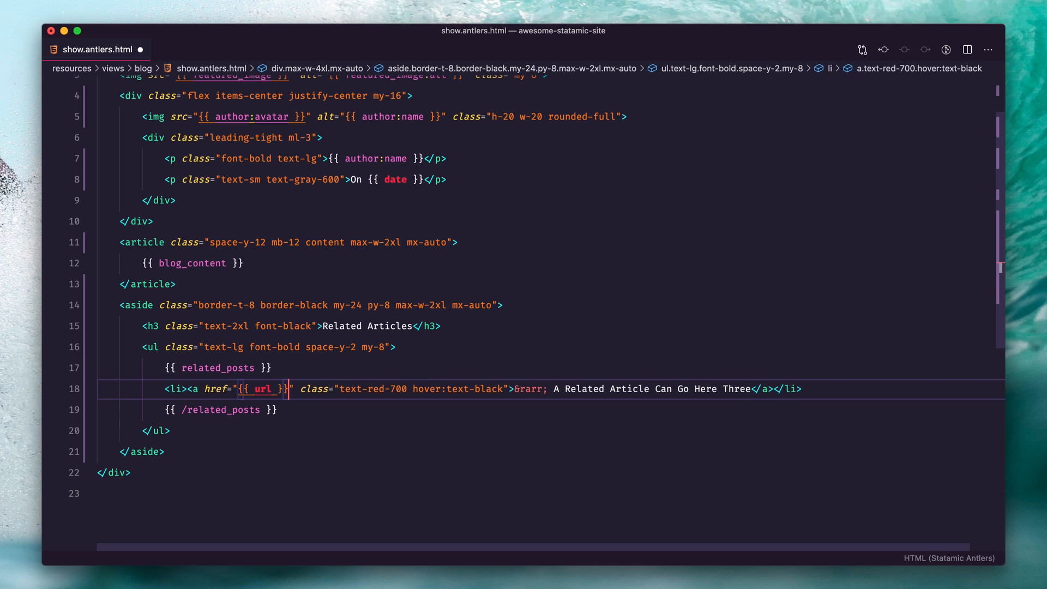
click(549, 388)
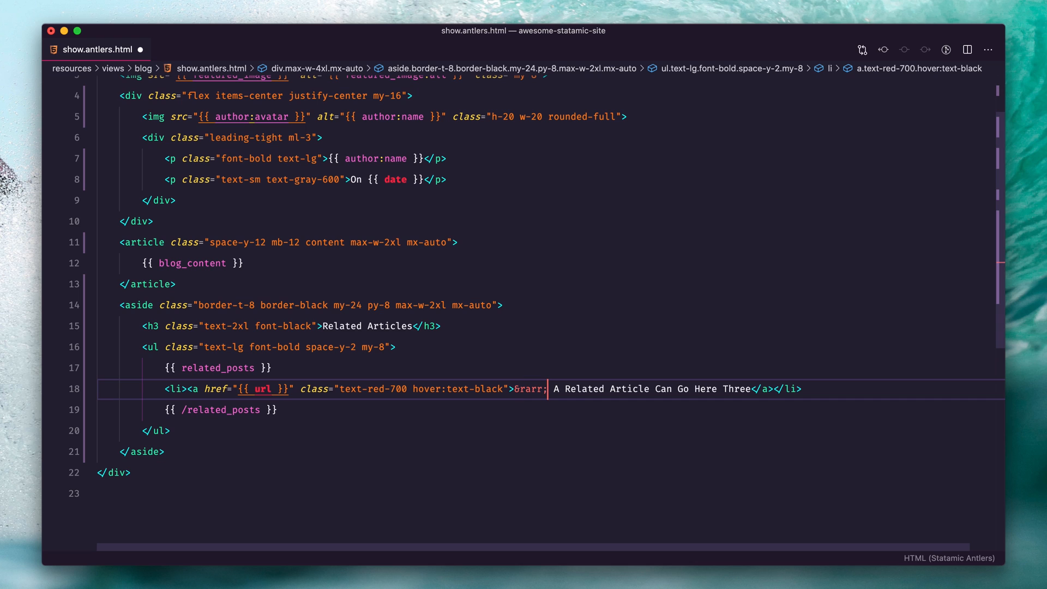
drag(555, 389, 750, 388)
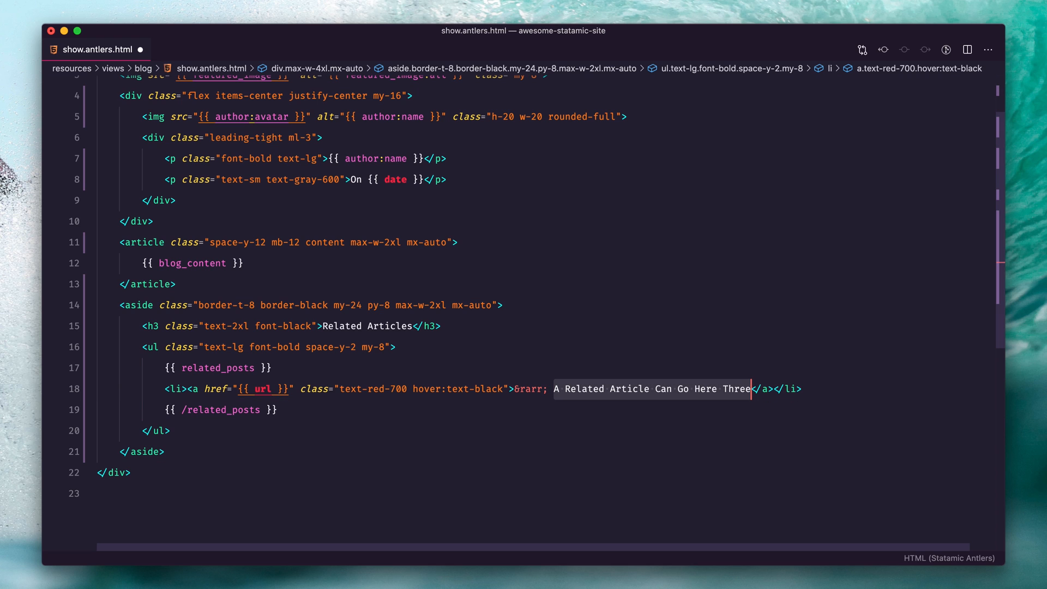
text({{ title }})
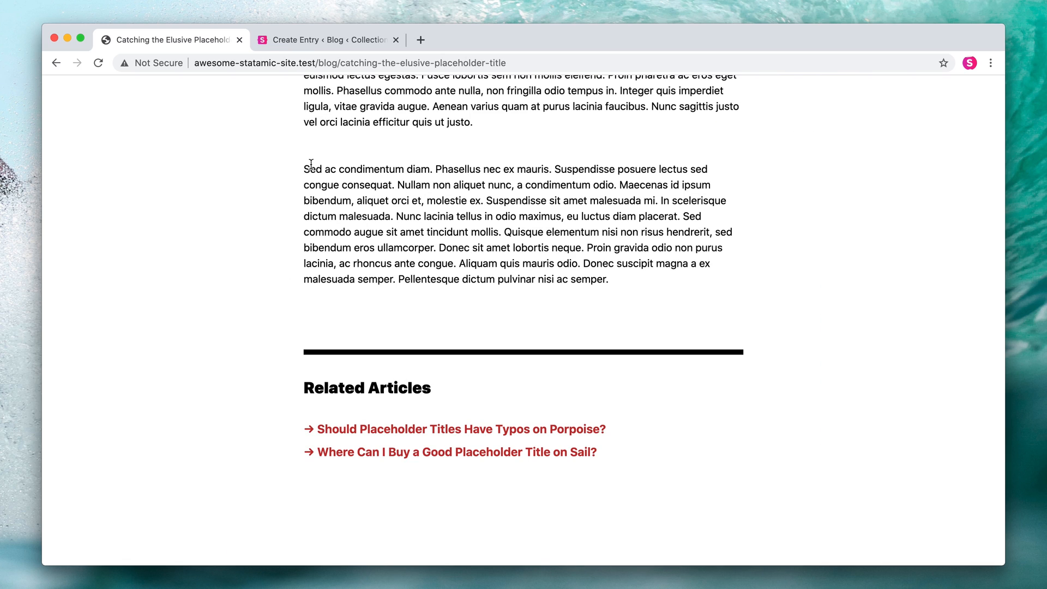
mouse_move(432, 438)
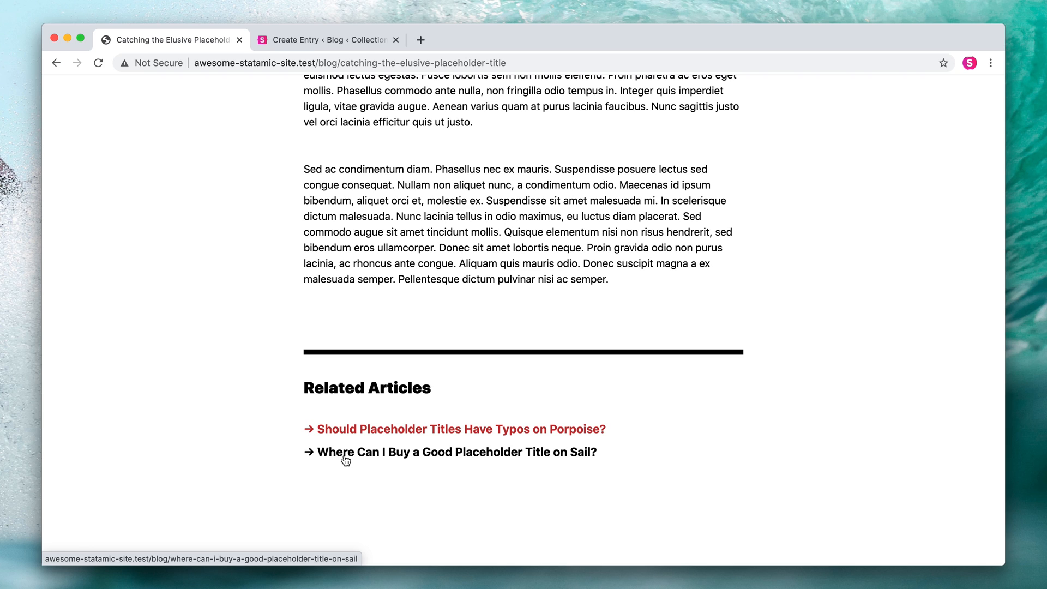
mouse_move(440, 363)
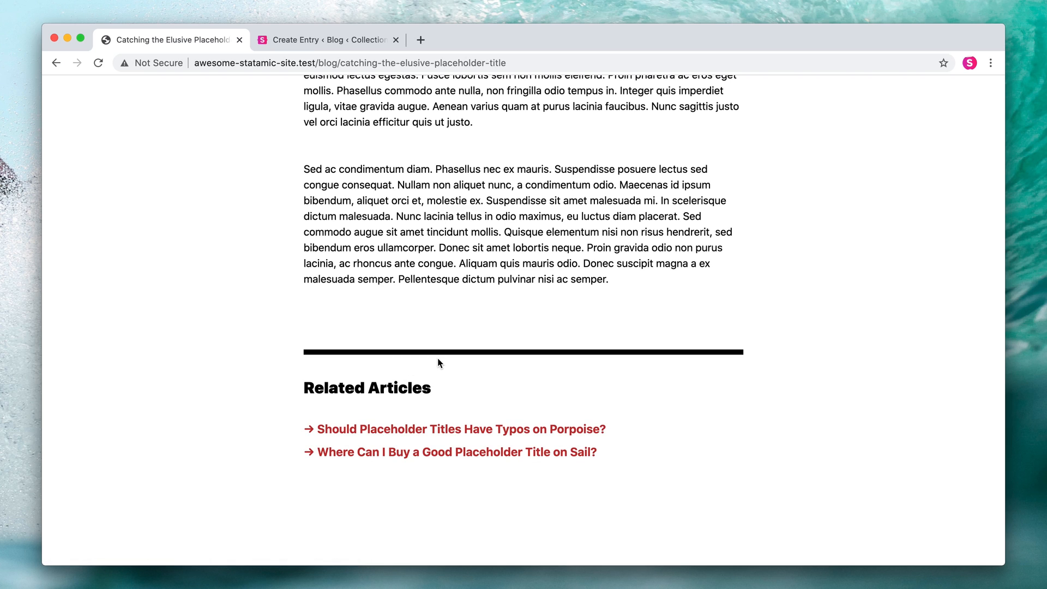
Scroll the rendered post to review the Related Articles section.
scroll(up, 3)
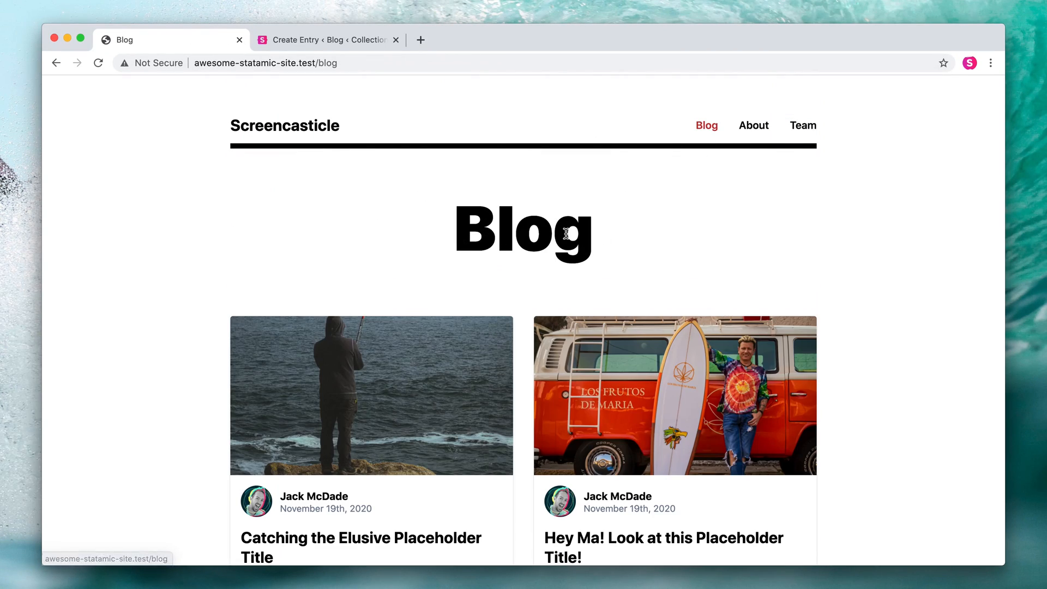
scroll(down, 3)
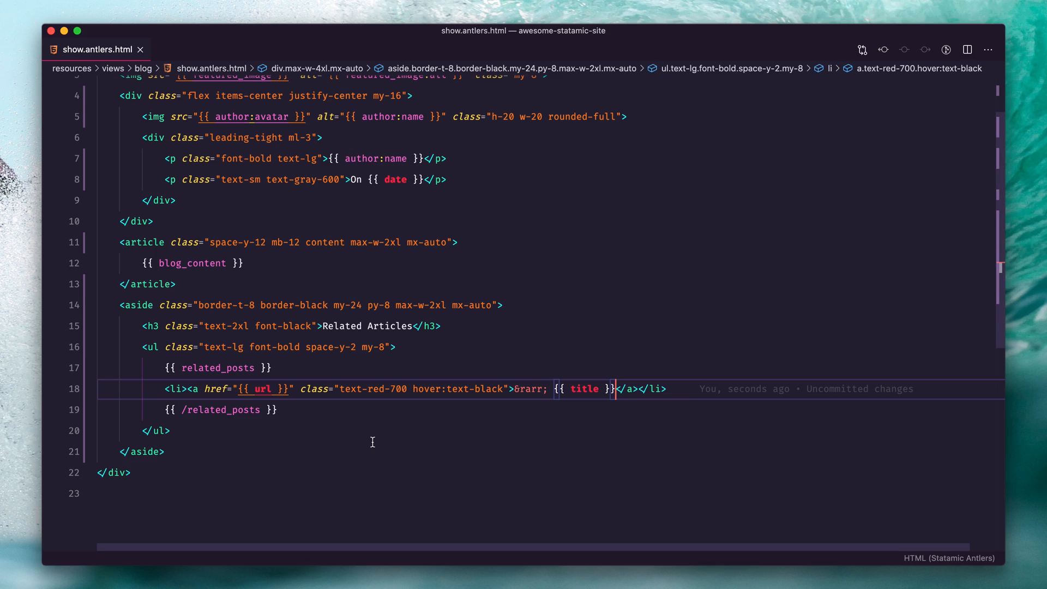
mouse_move(444, 404)
text({{ )
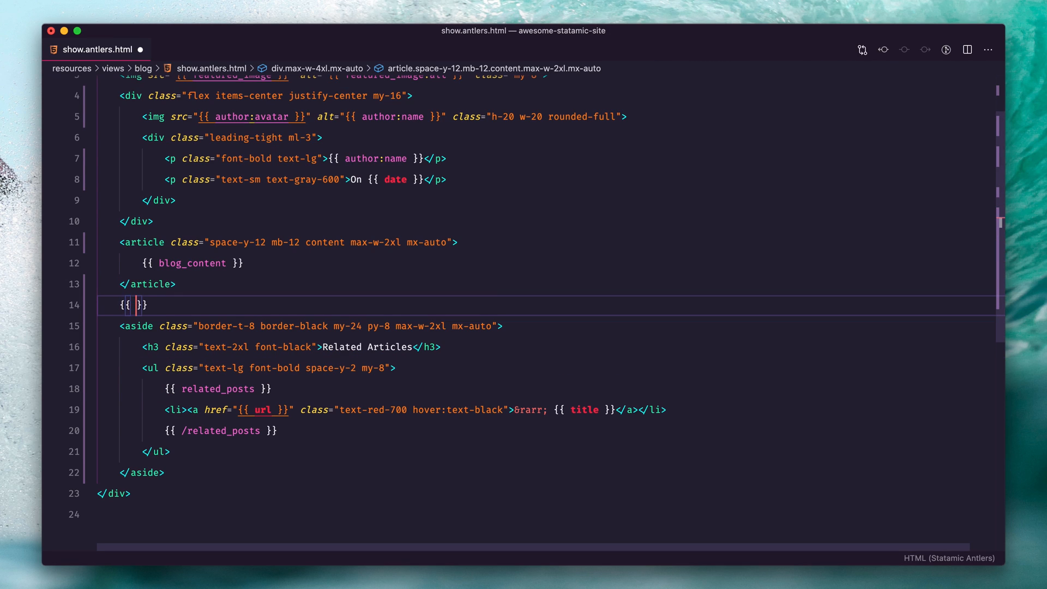
Add {{ if related_posts }} around the list with an 'Aww shucks, no articles.' fallback paragraph.
text(if related_posts)
text({{ else )
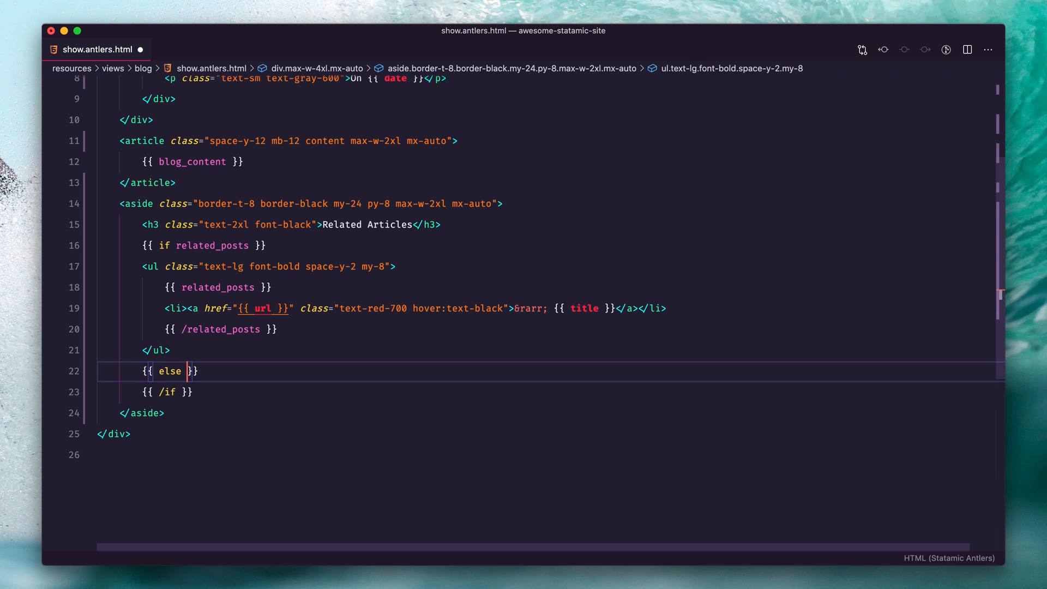
text(<p>Aww sh)
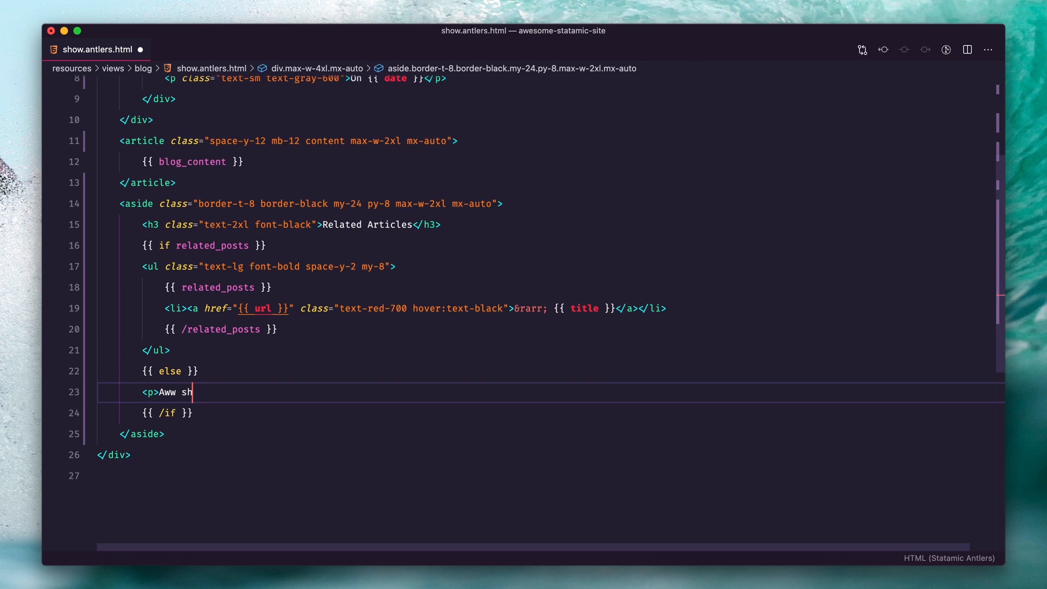
text(ucks, no ar)
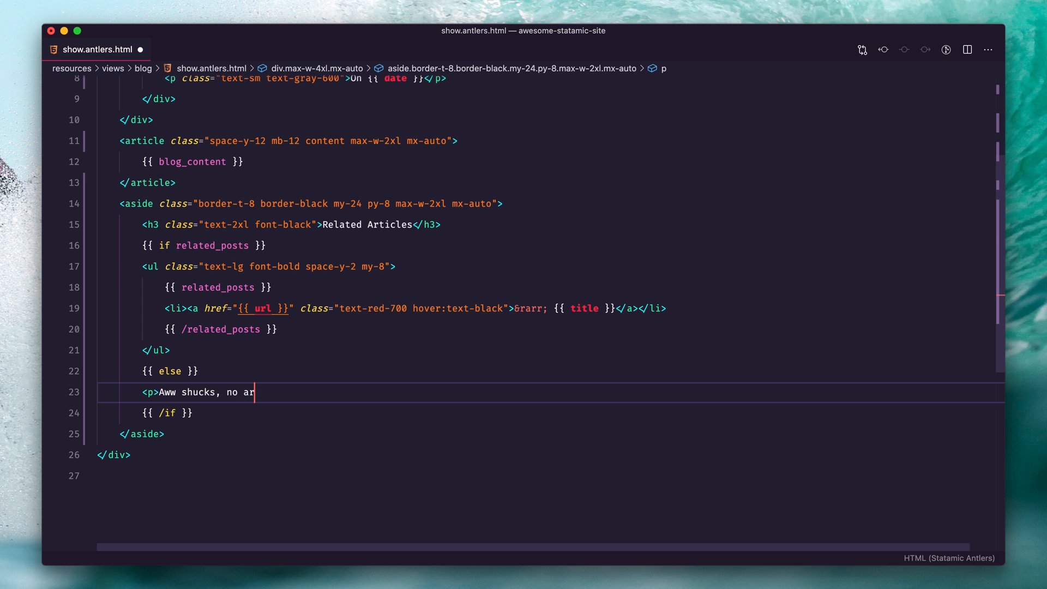
key(Cmd+Tab)
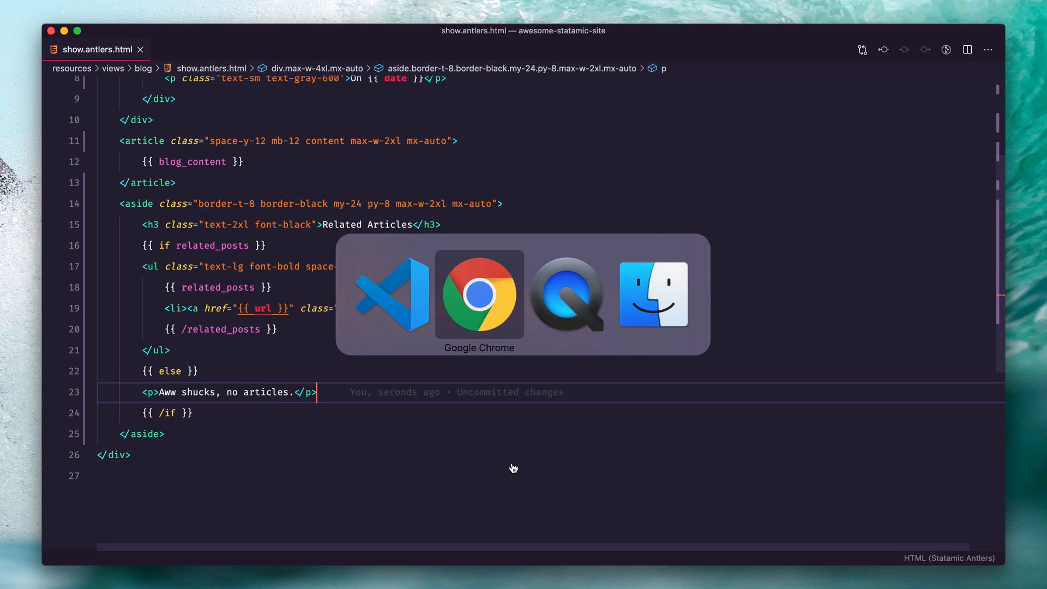
Reword the fallback to 'no related articles.' and give the paragraph an mt- margin class.
click(479, 295)
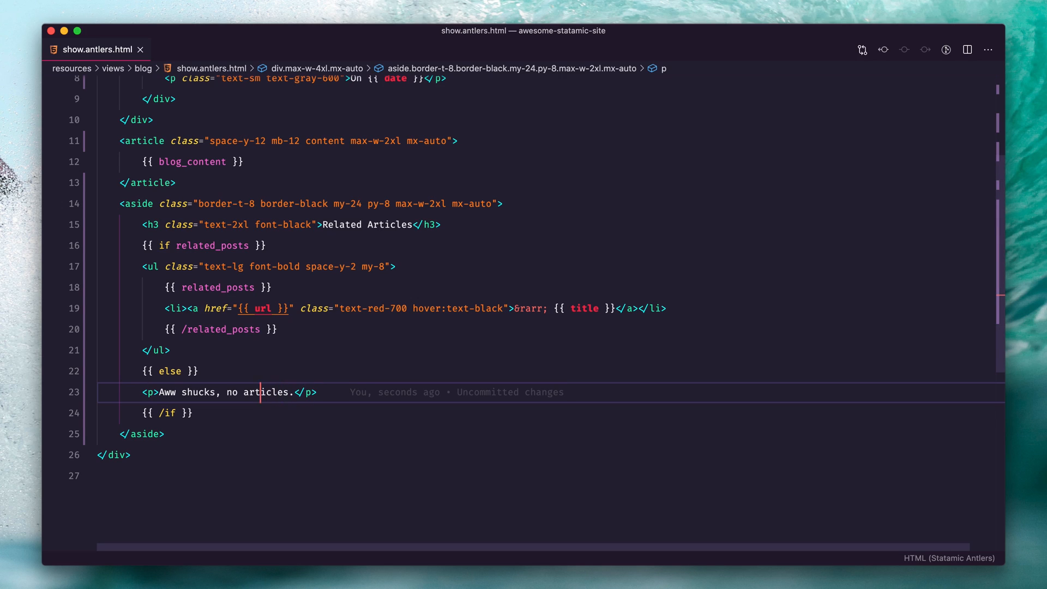
text(related)
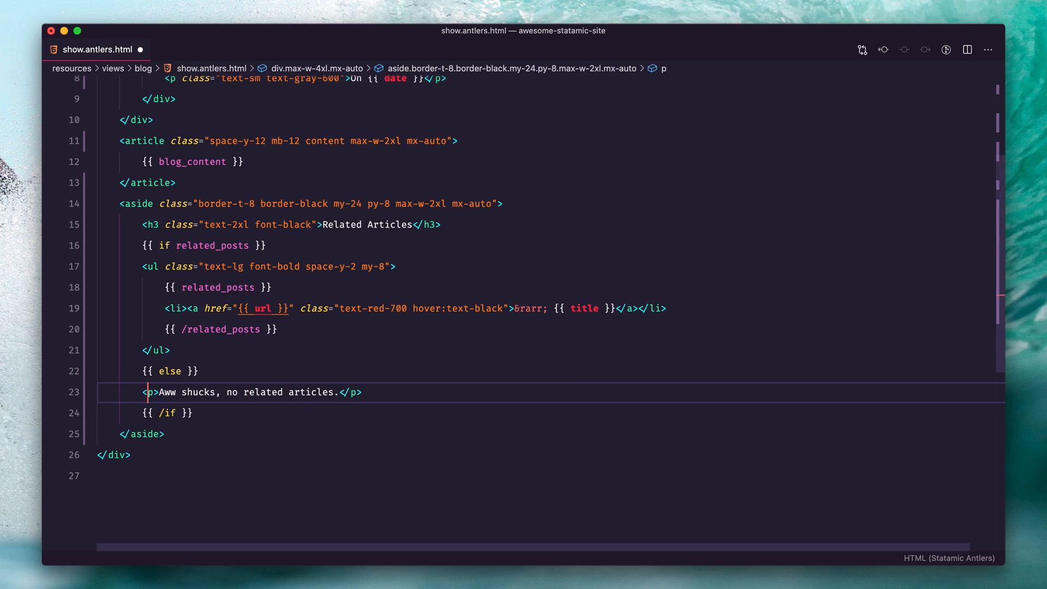
text(class="mt-)
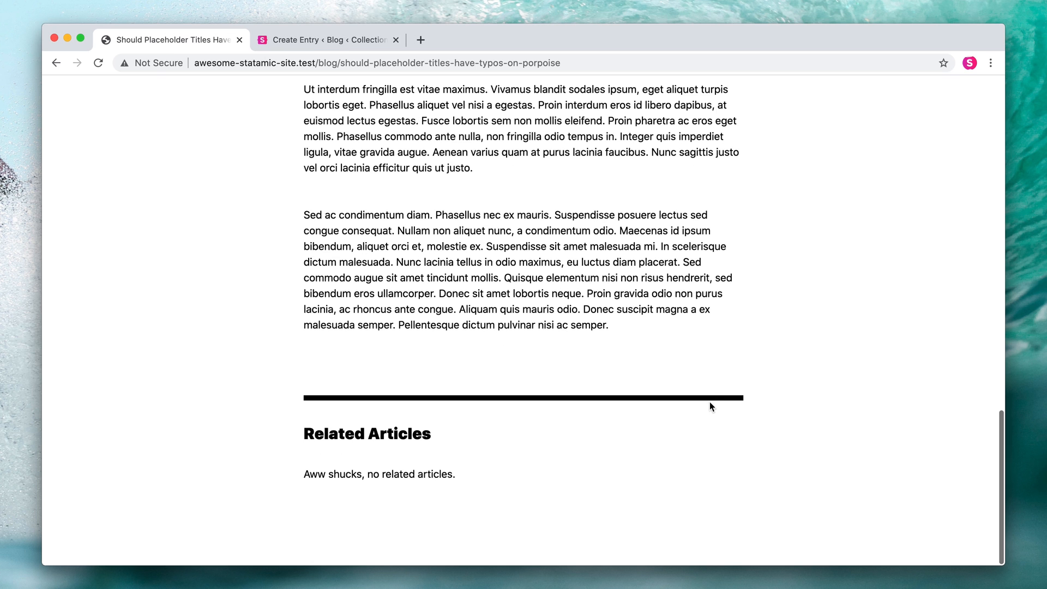
mouse_move(326, 457)
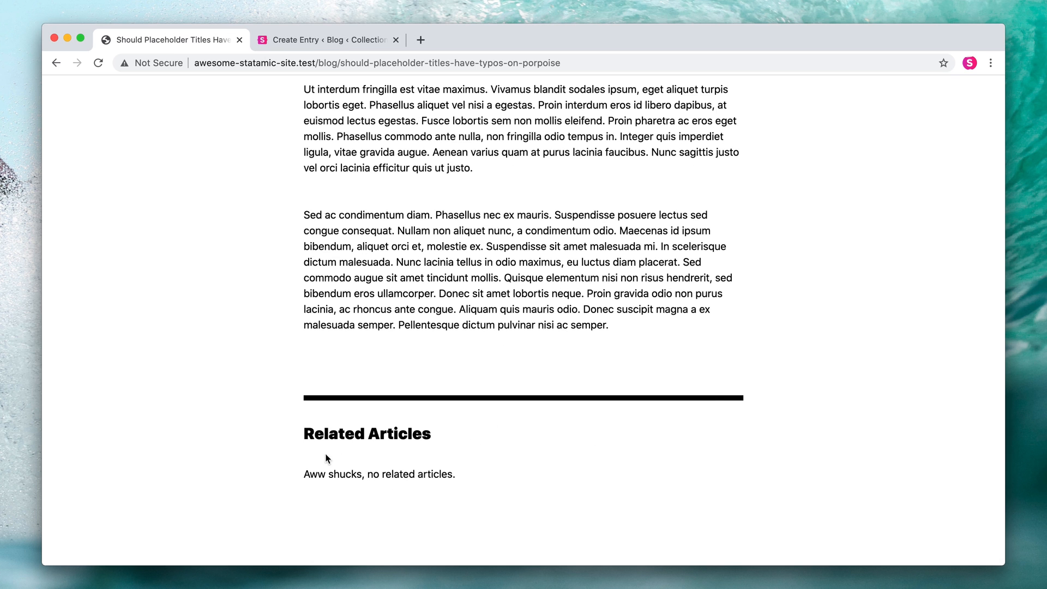
mouse_move(283, 405)
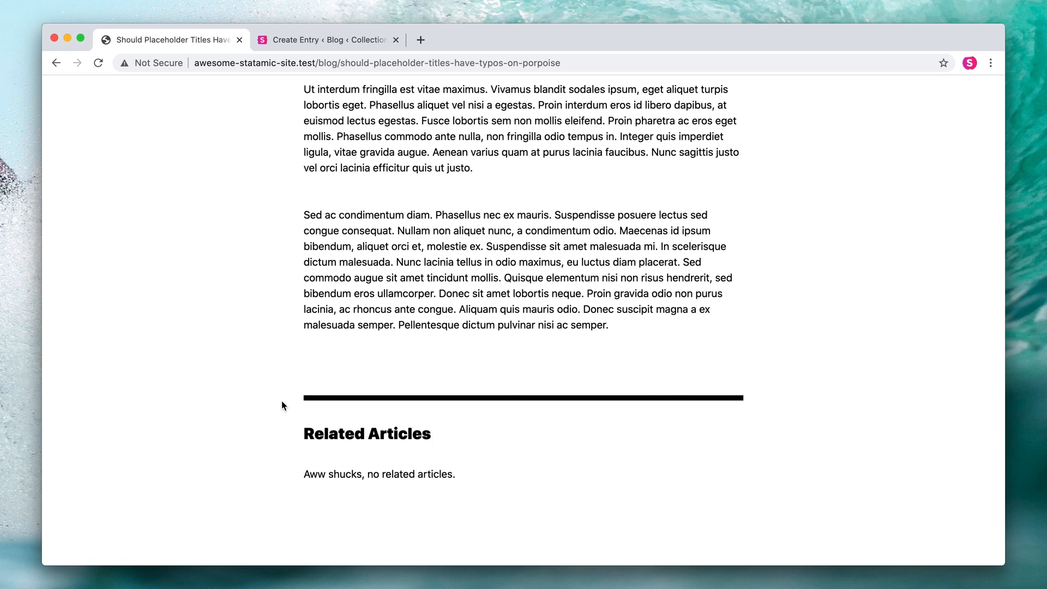